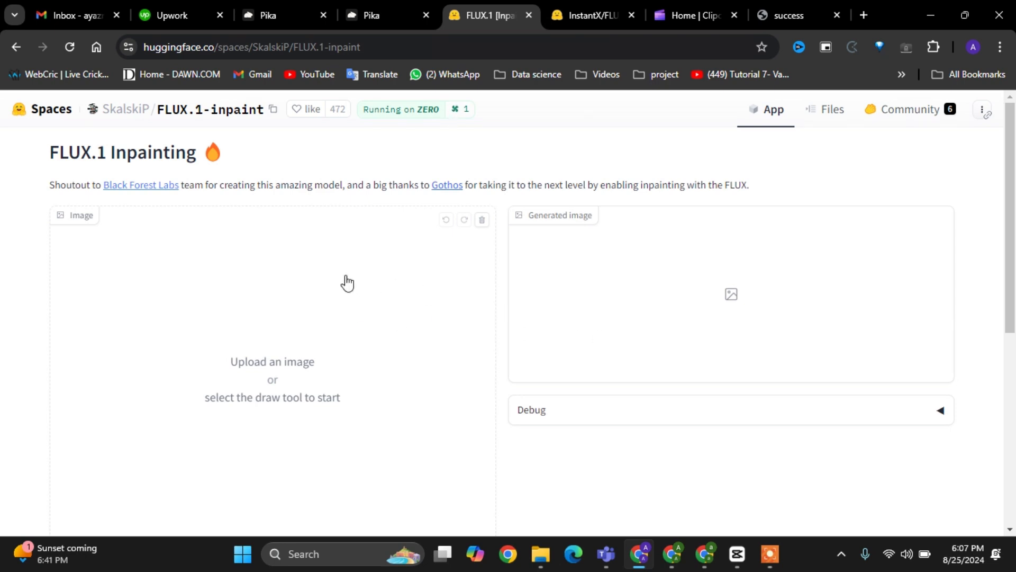
# - Load the 'little lion' example with its mask and generate the man holding a lion cub
pyautogui.scroll(-3)
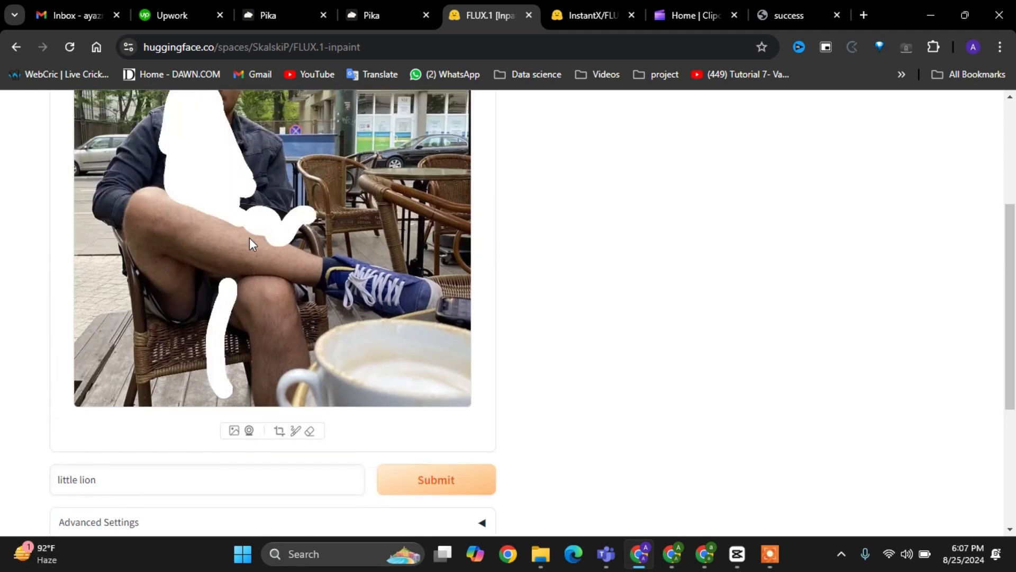
pyautogui.moveTo(300, 415)
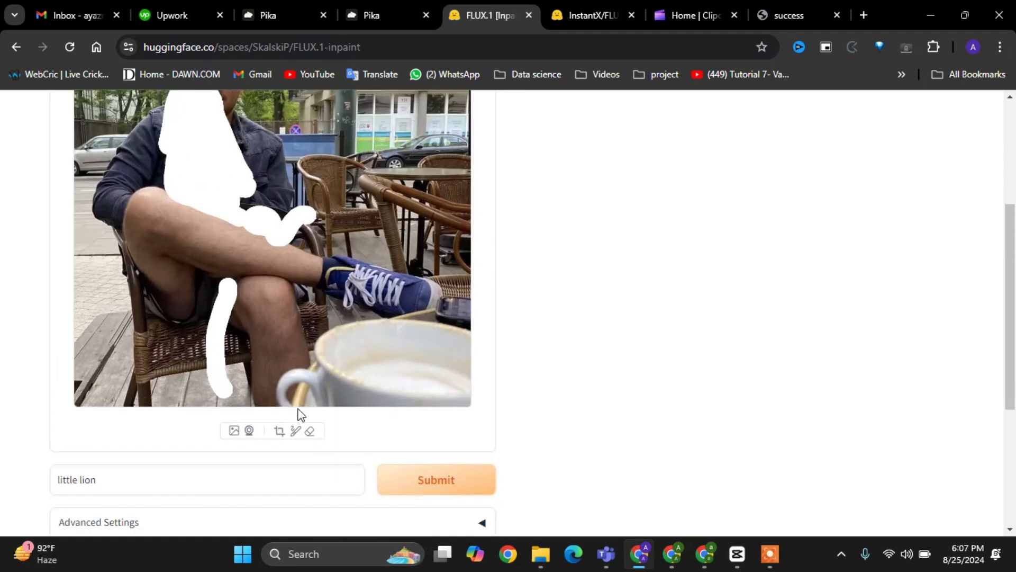
pyautogui.click(437, 480)
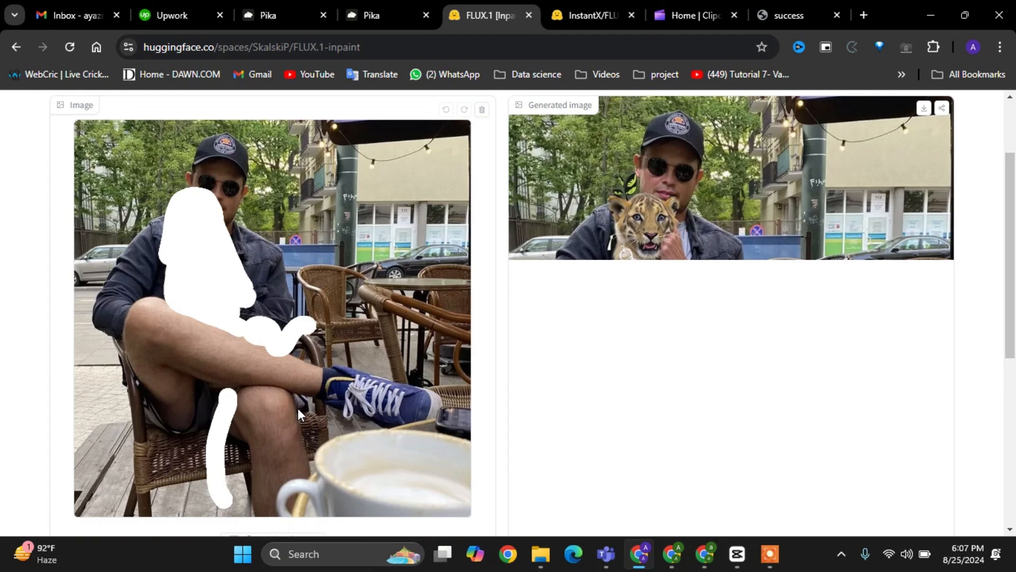
pyautogui.scroll(-3)
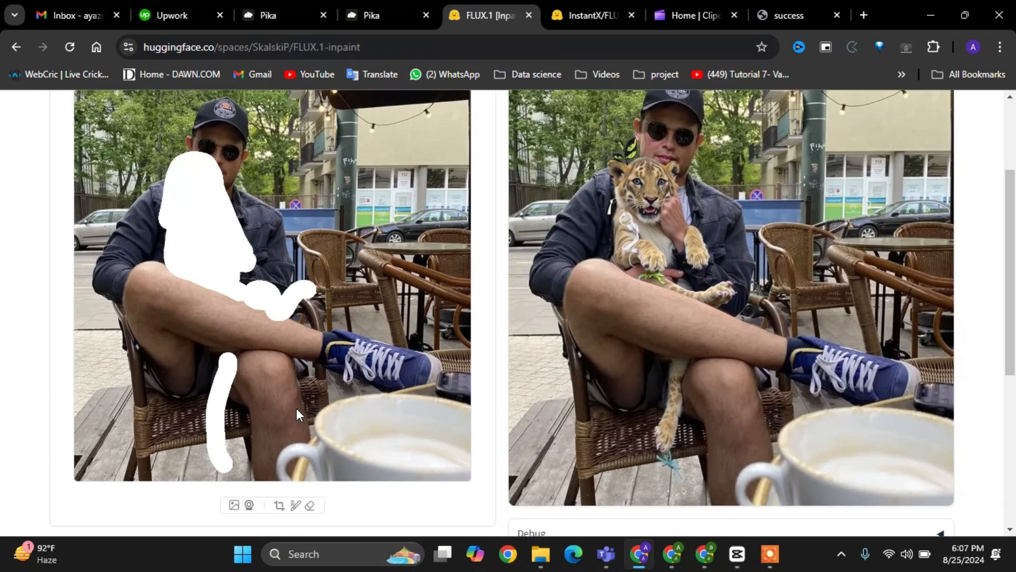
pyautogui.click(296, 505)
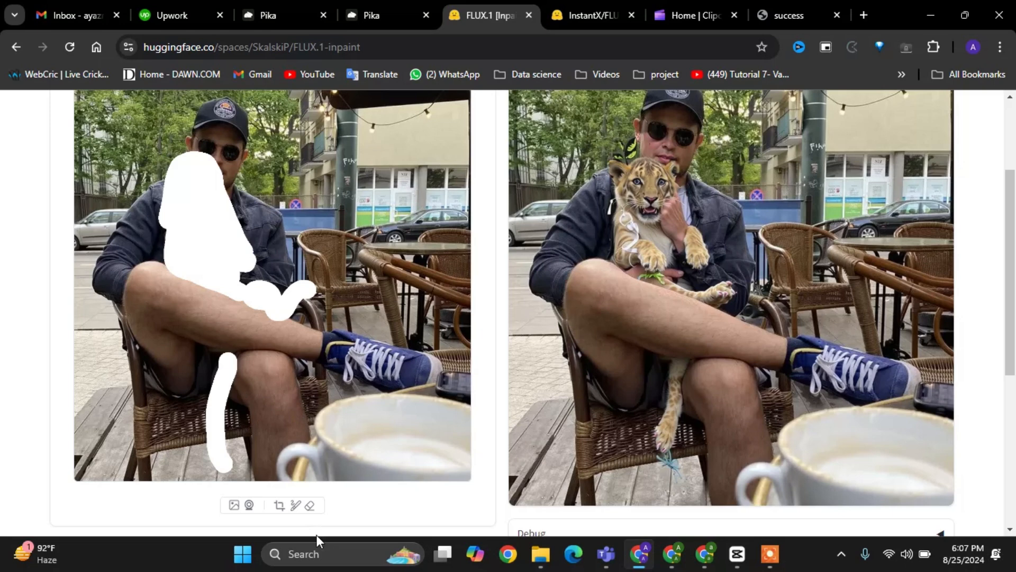
# - Erase the old mask strokes so the original beagle photo shows again
pyautogui.click(294, 505)
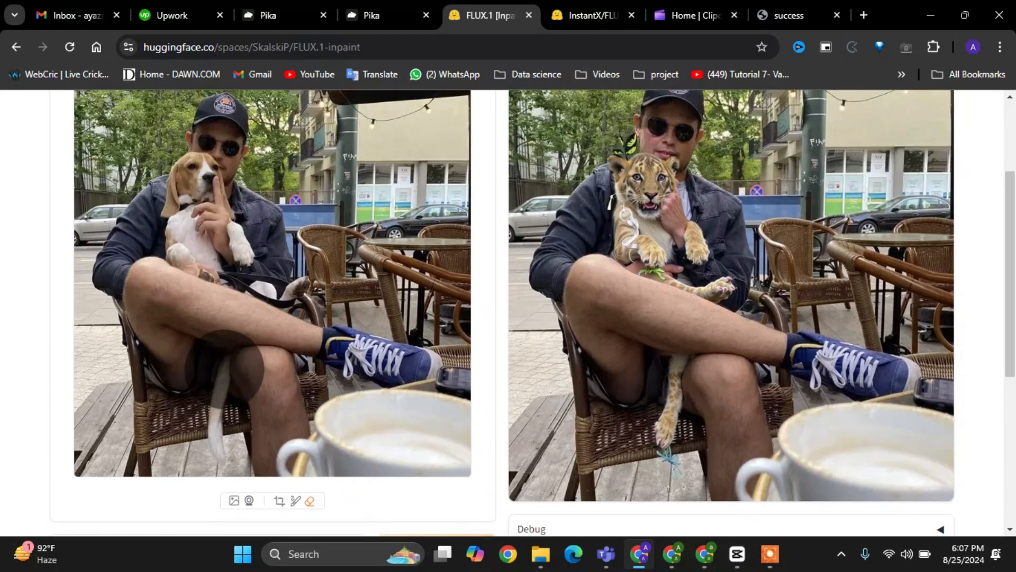
pyautogui.scroll(-3)
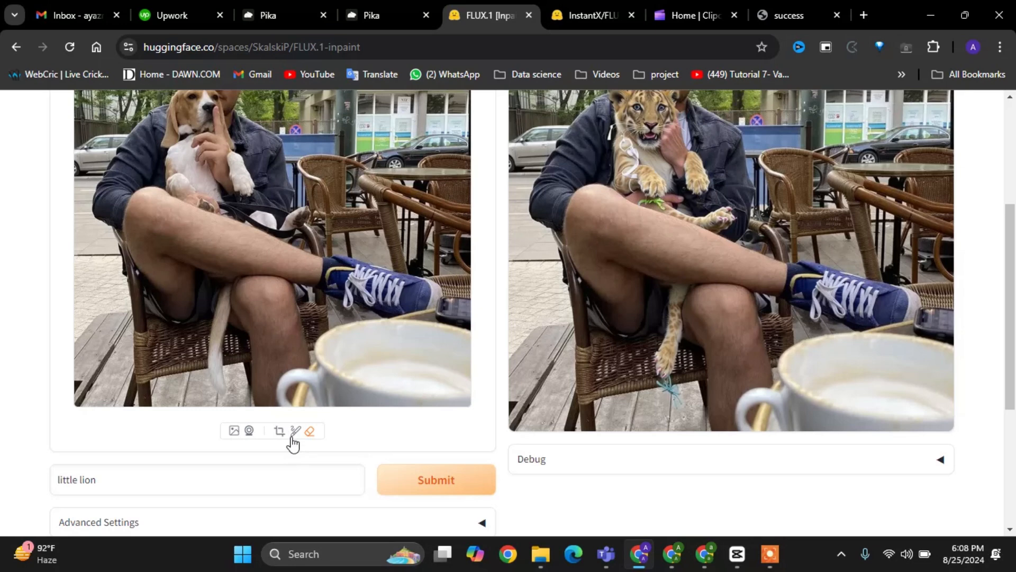
# - Enlarge the brush and paint a white mask over the man's blue sneaker
pyautogui.click(297, 431)
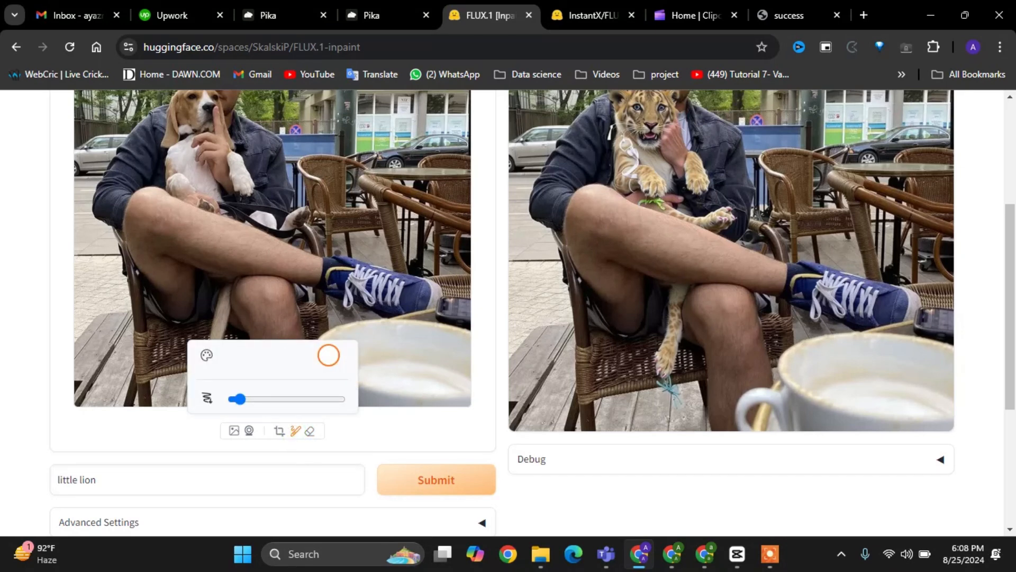
pyautogui.moveTo(239, 399); pyautogui.dragTo(264, 399)
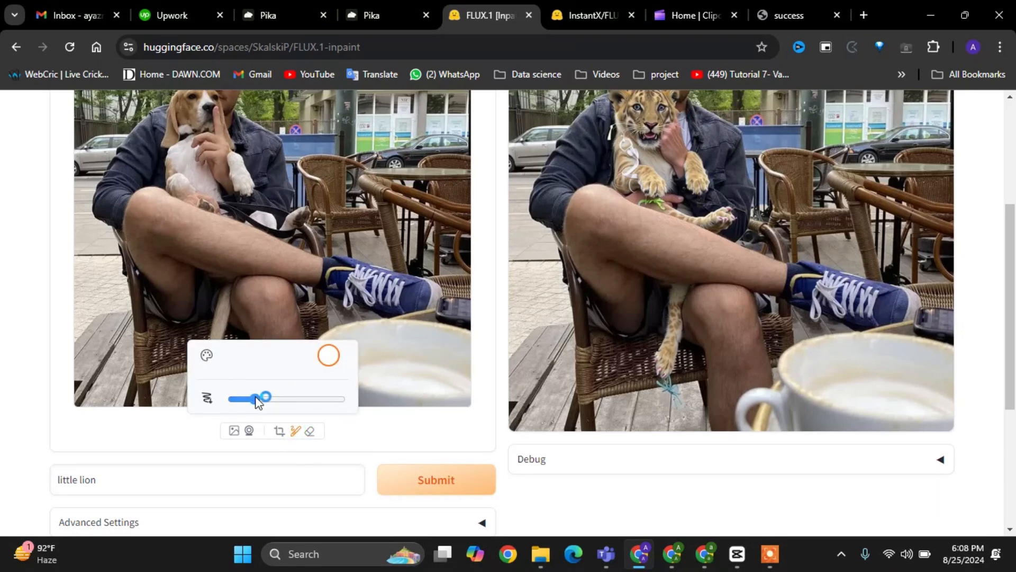
pyautogui.moveTo(265, 398); pyautogui.dragTo(260, 398)
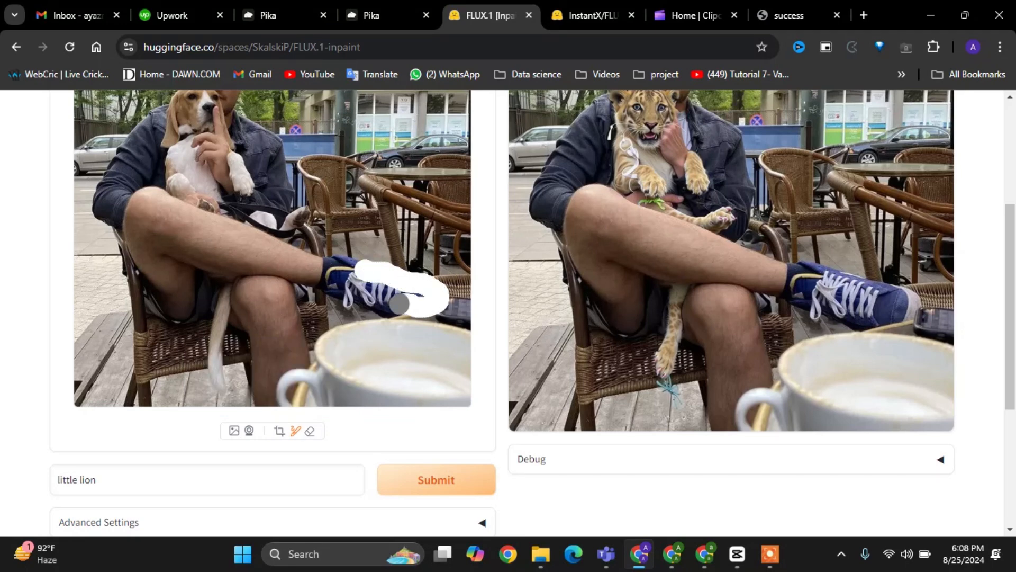
pyautogui.moveTo(409, 304); pyautogui.dragTo(366, 291)
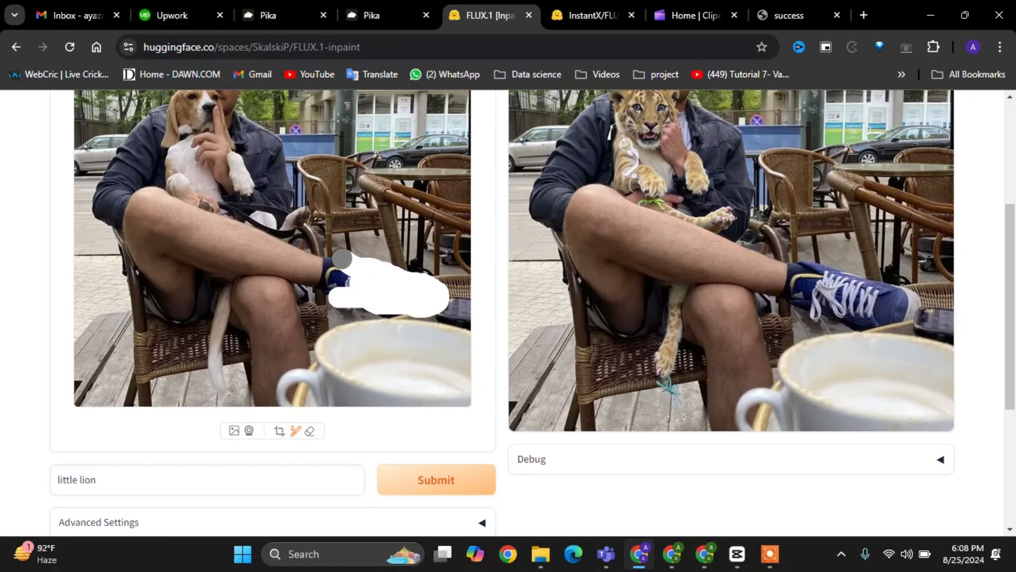
# - Start replacing the 'little lion' prompt with a white shoes description
pyautogui.scroll(-3)
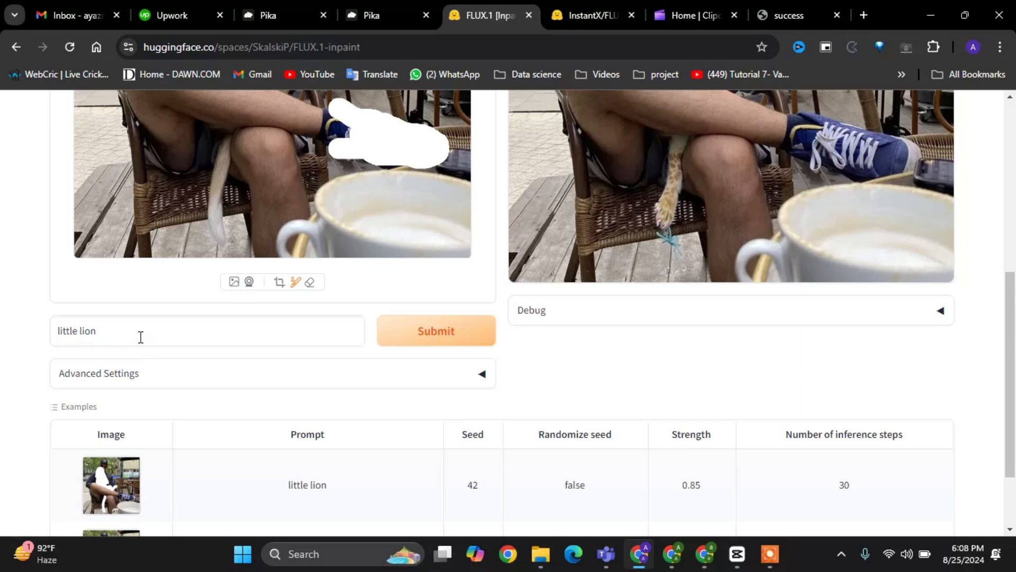
pyautogui.write('whi')
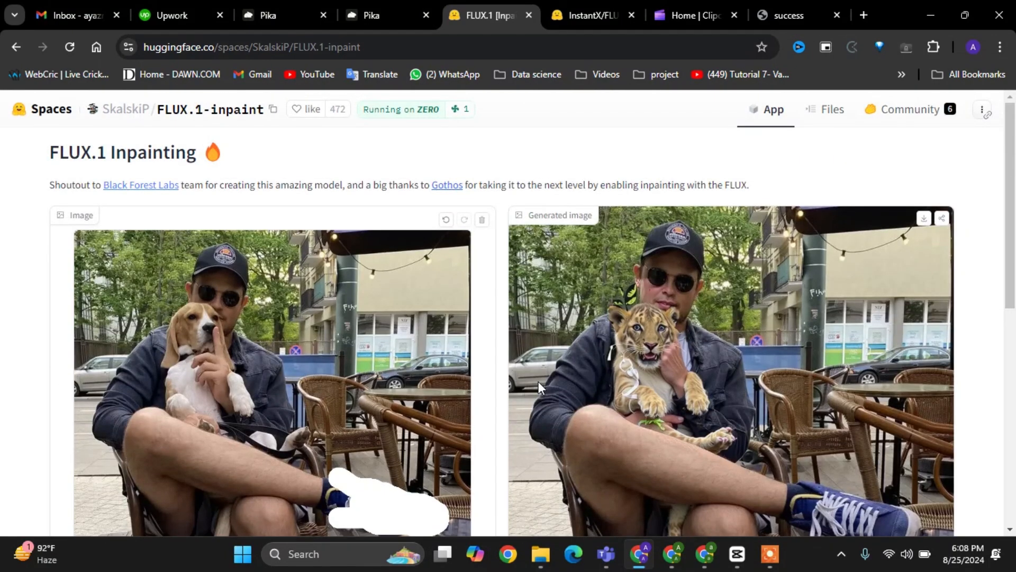
# - Generate with the 'while color shoes' prompt and view the new patterned sneaker result
pyautogui.scroll(-3)
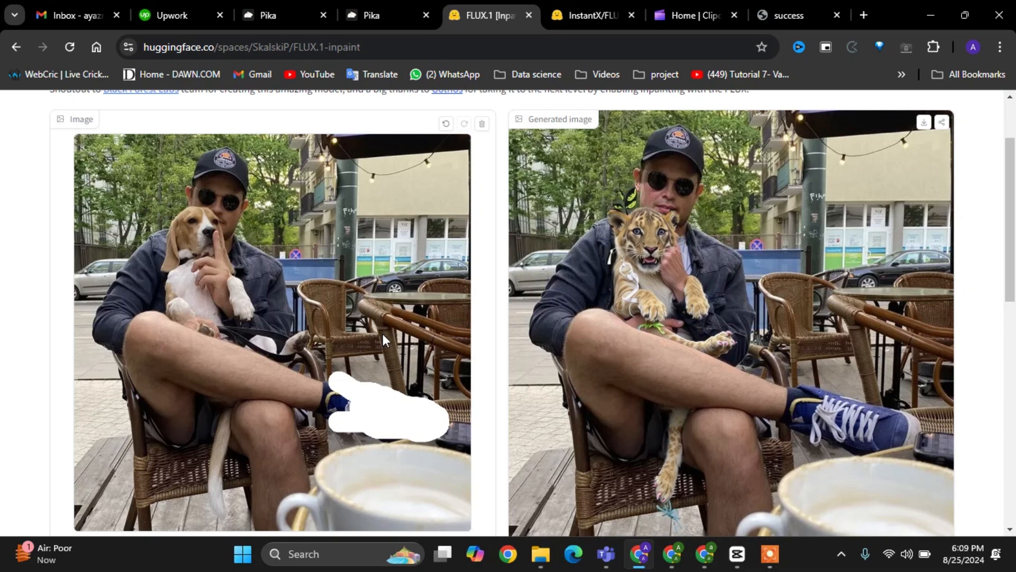
pyautogui.scroll(-3)
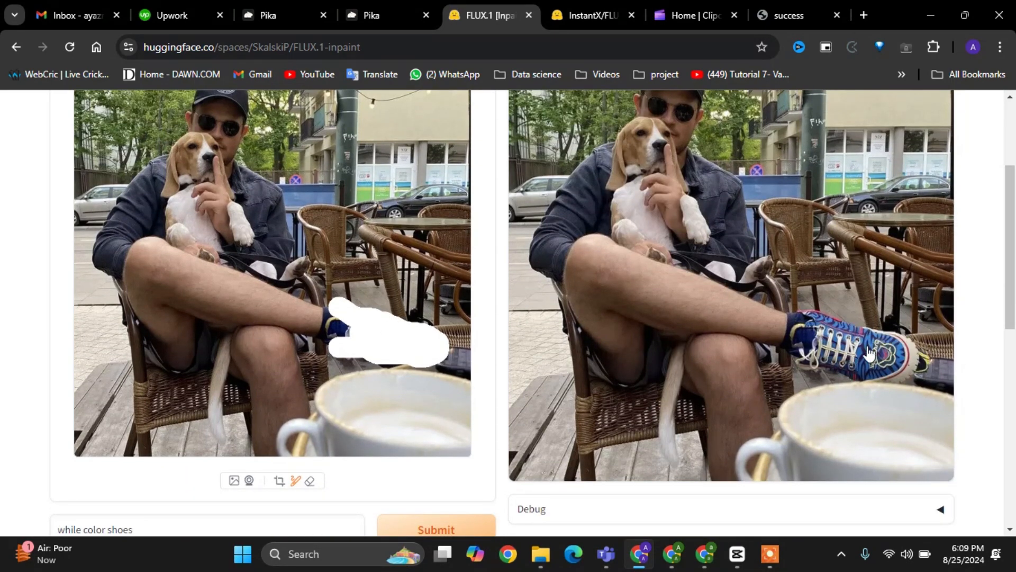
pyautogui.moveTo(774, 468)
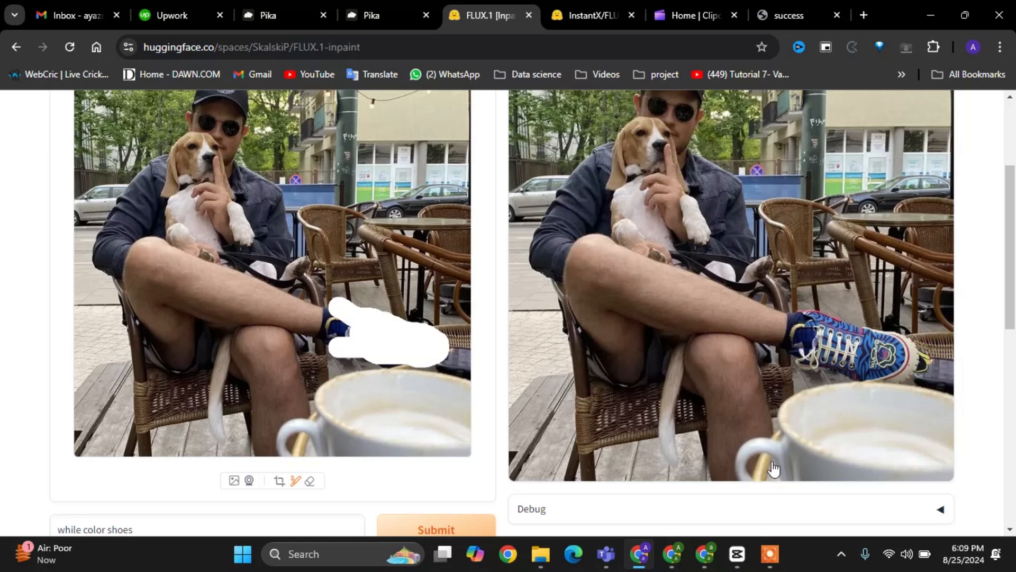
pyautogui.moveTo(944, 301)
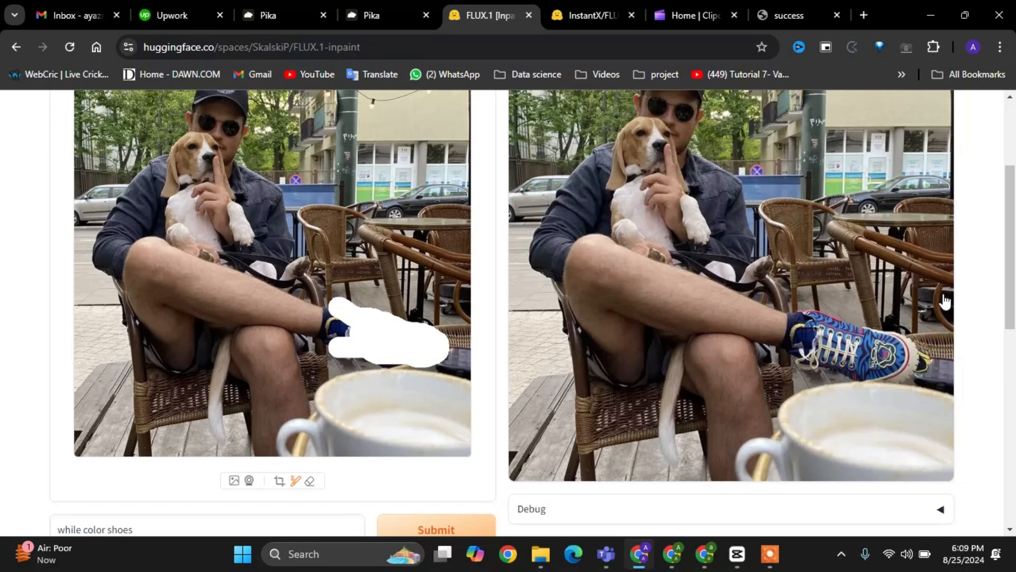
pyautogui.moveTo(837, 360)
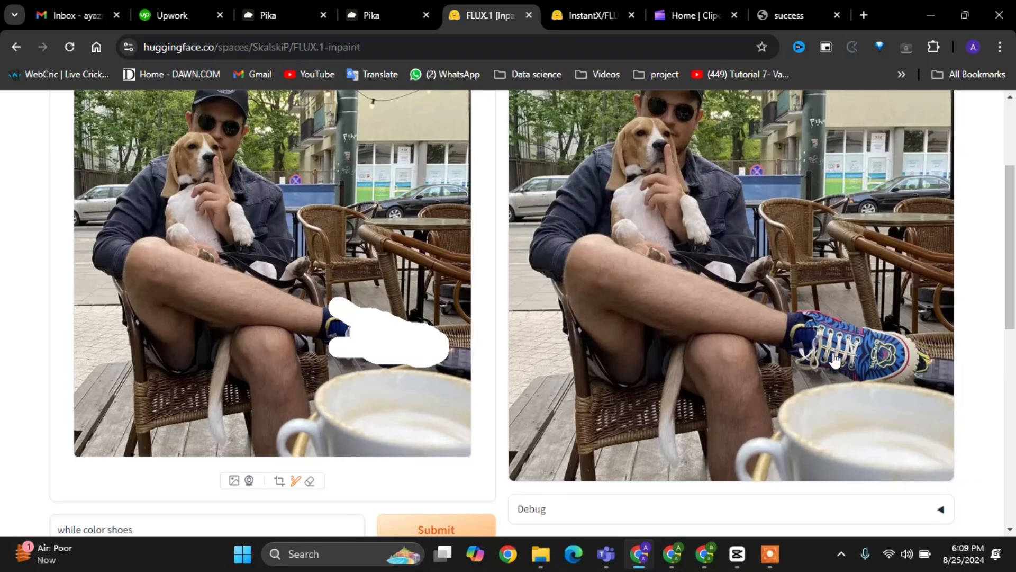